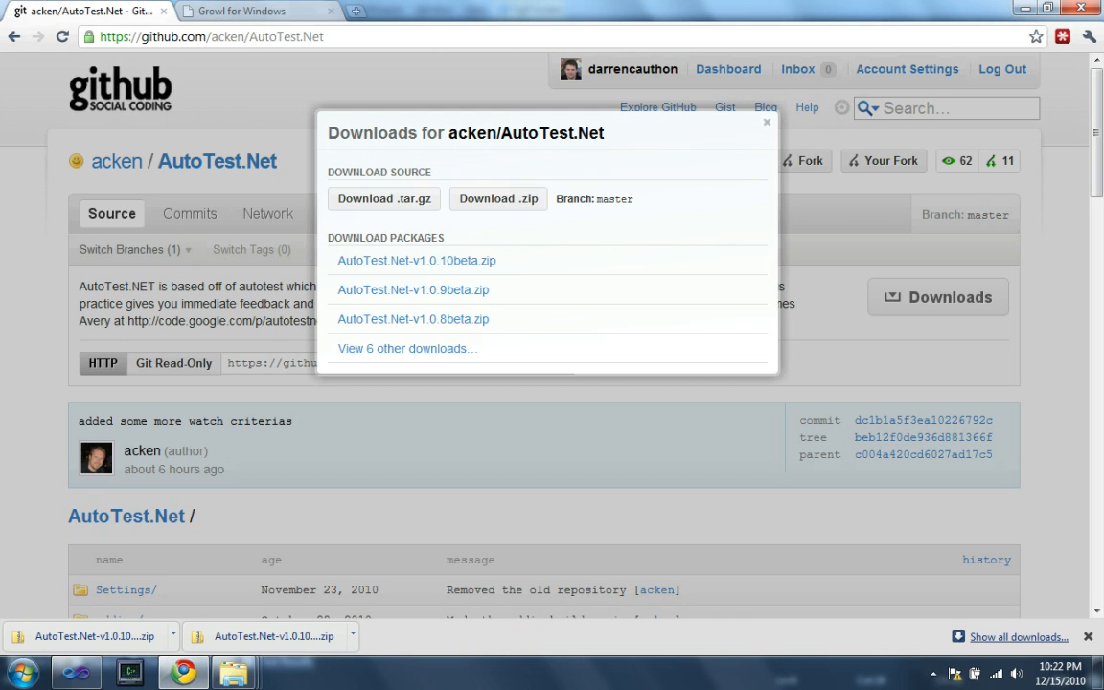
- Dismiss the GitHub downloads list and show AutoTest.Net-v1.0.10beta.zip in its folder
left_click(766, 123)
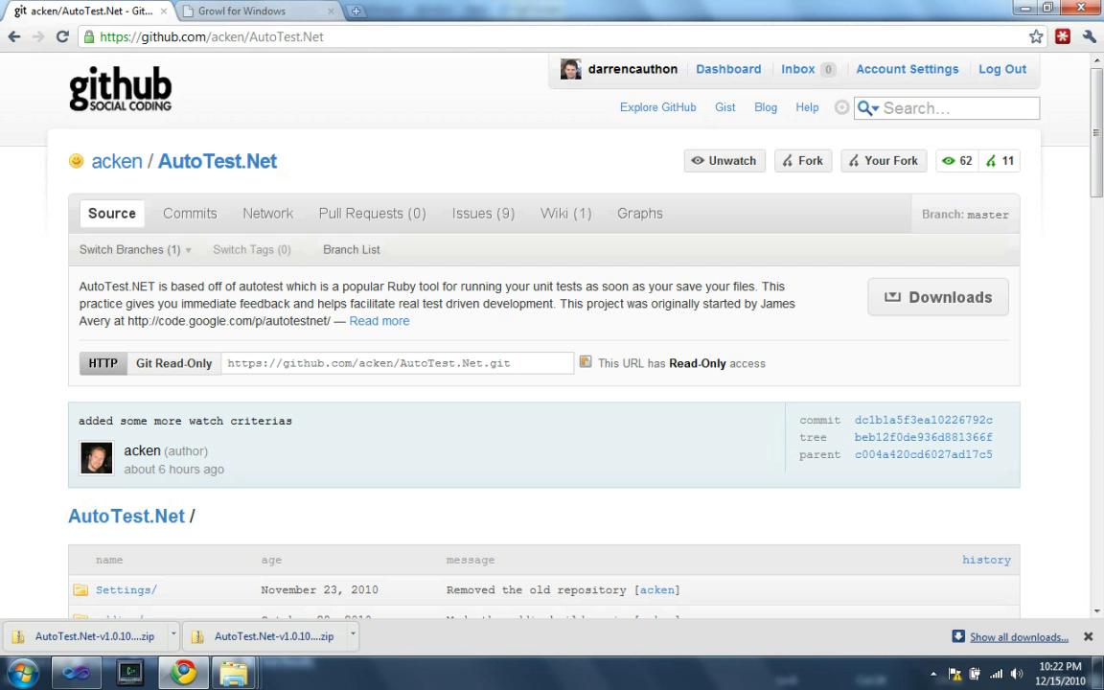
left_click(935, 297)
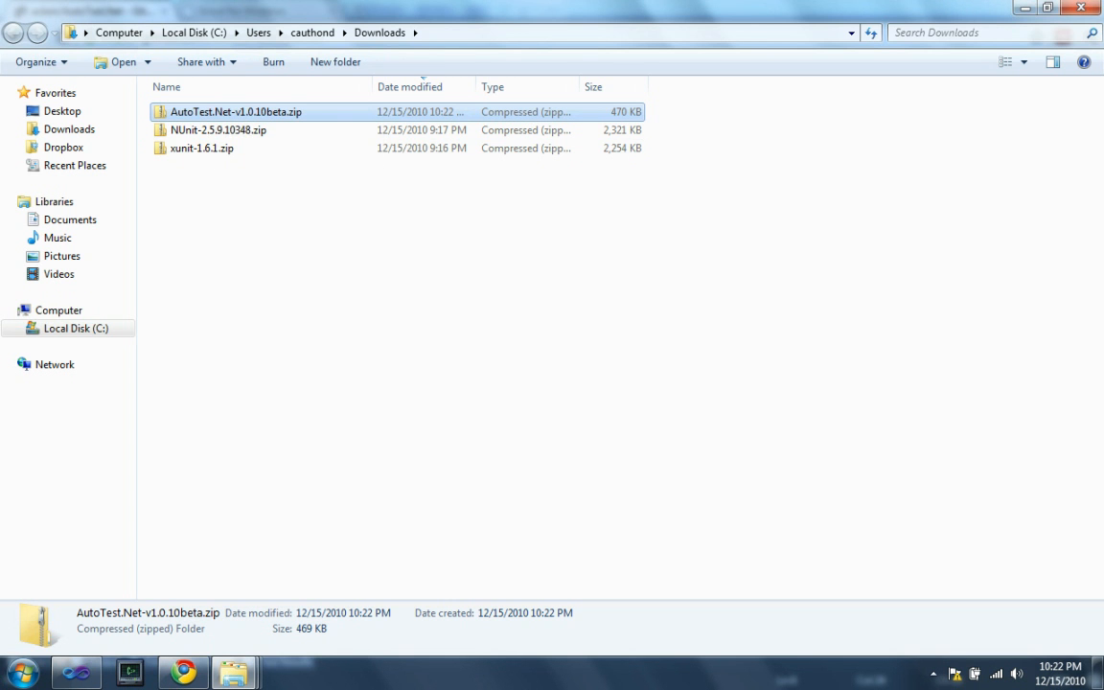
- Open AutoTest.Net-v1.0.10beta.zip in Explorer to view its 13 files
double_click(234, 112)
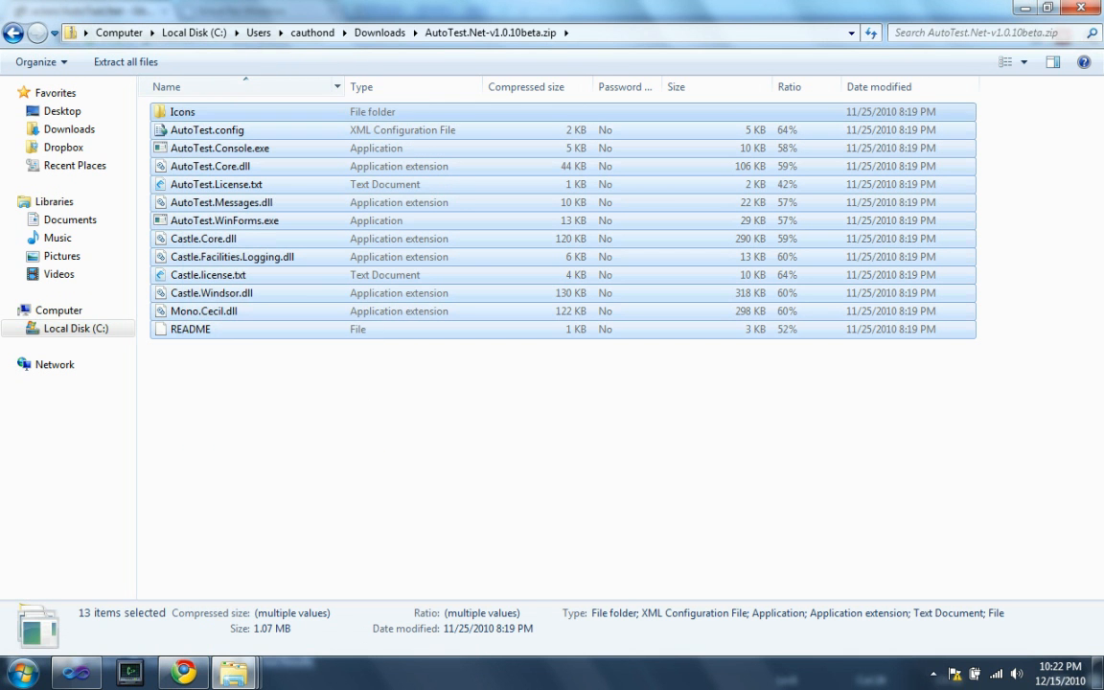
mouse_move(233, 670)
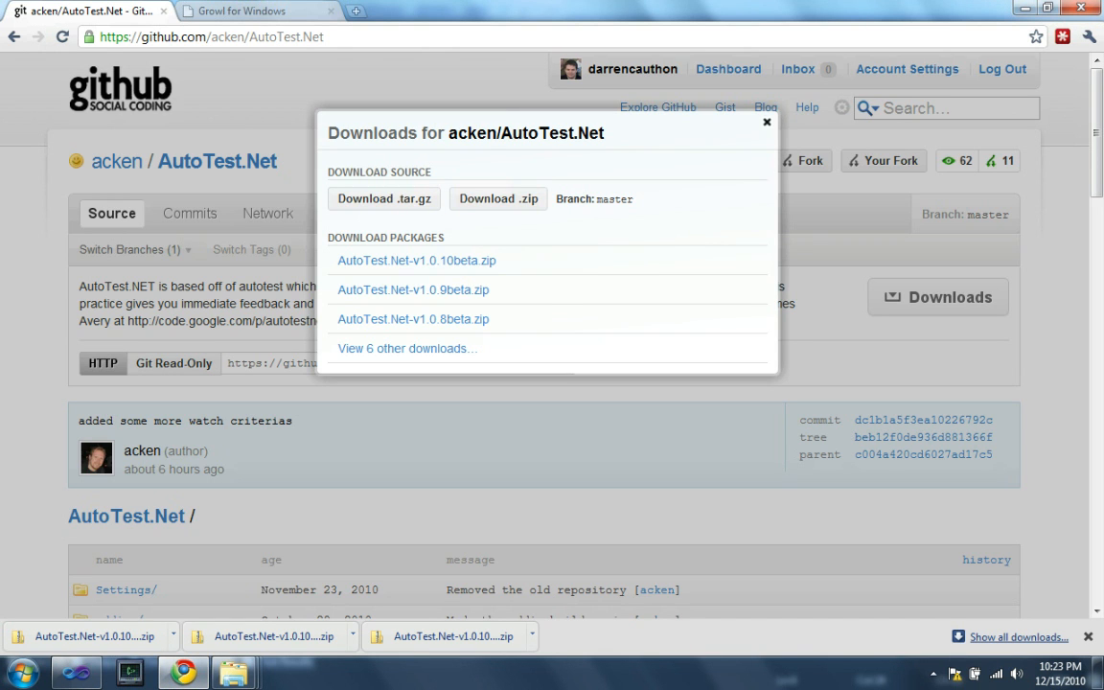
- Dismiss the downloads list so the AutoTest.Net demo notes show in Visual Studio
left_click(241, 12)
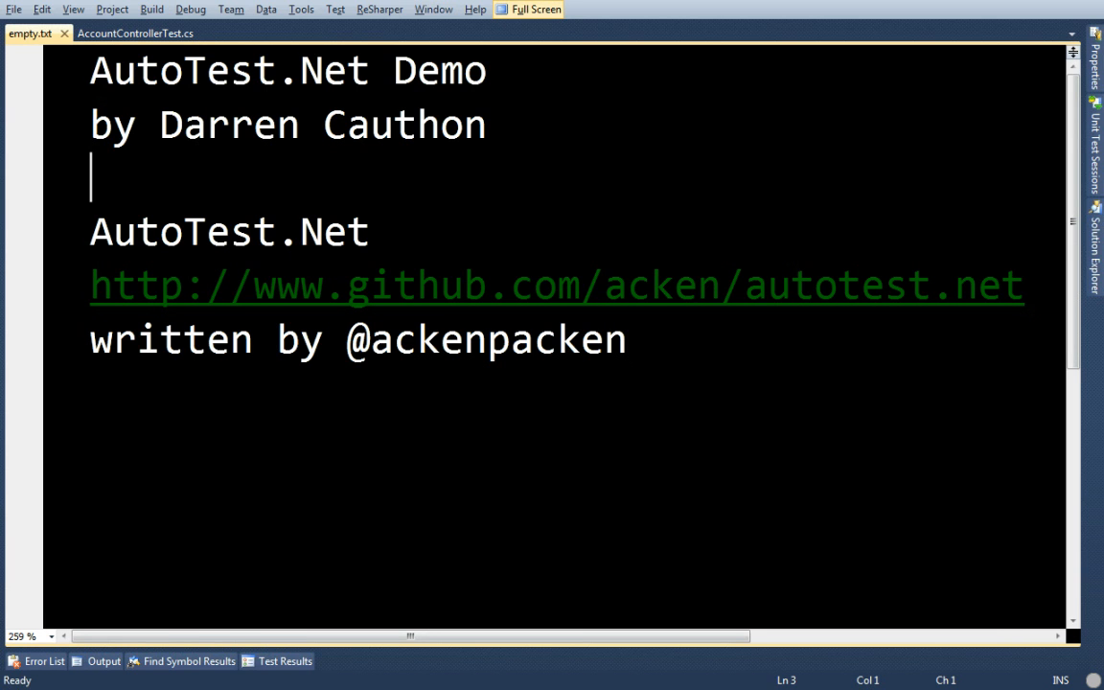
- Close empty.txt, run all 17 MvcApplication1 tests in ReSharper, and launch cmd.exe
left_click(135, 32)
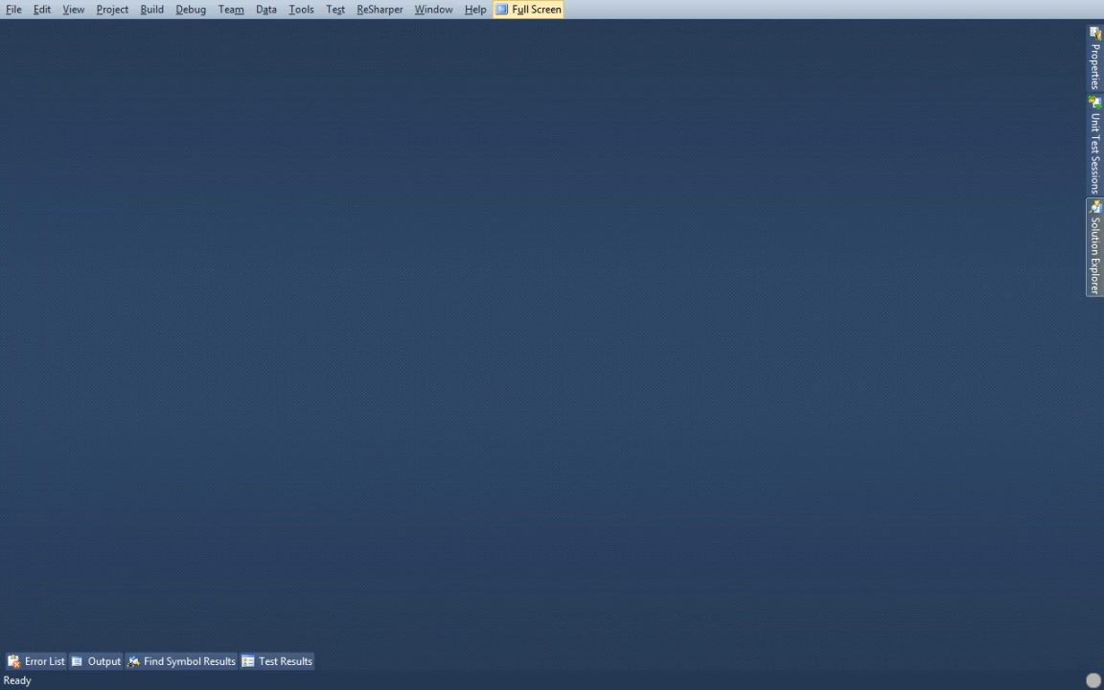
left_click(1096, 248)
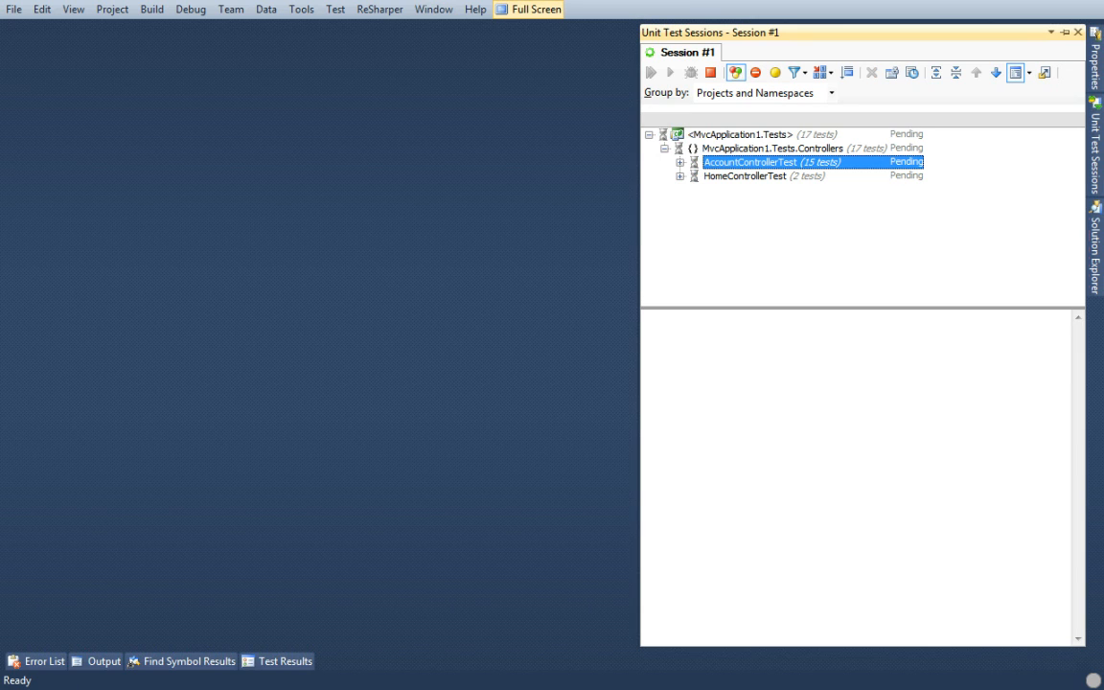
left_click(650, 73)
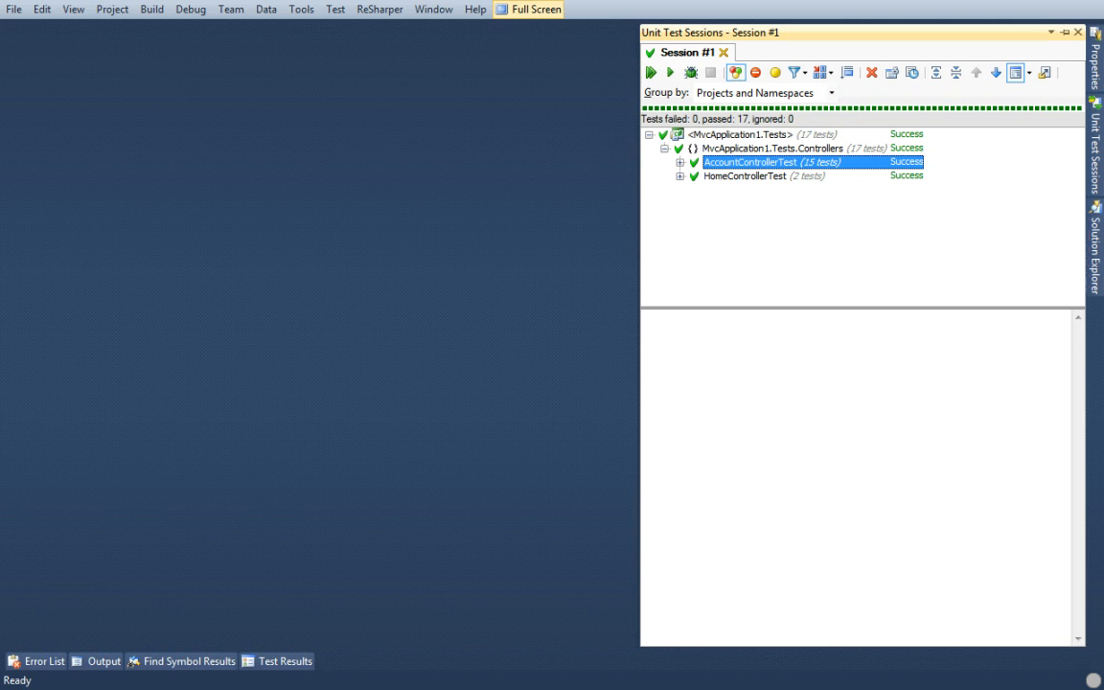
left_click(17, 672)
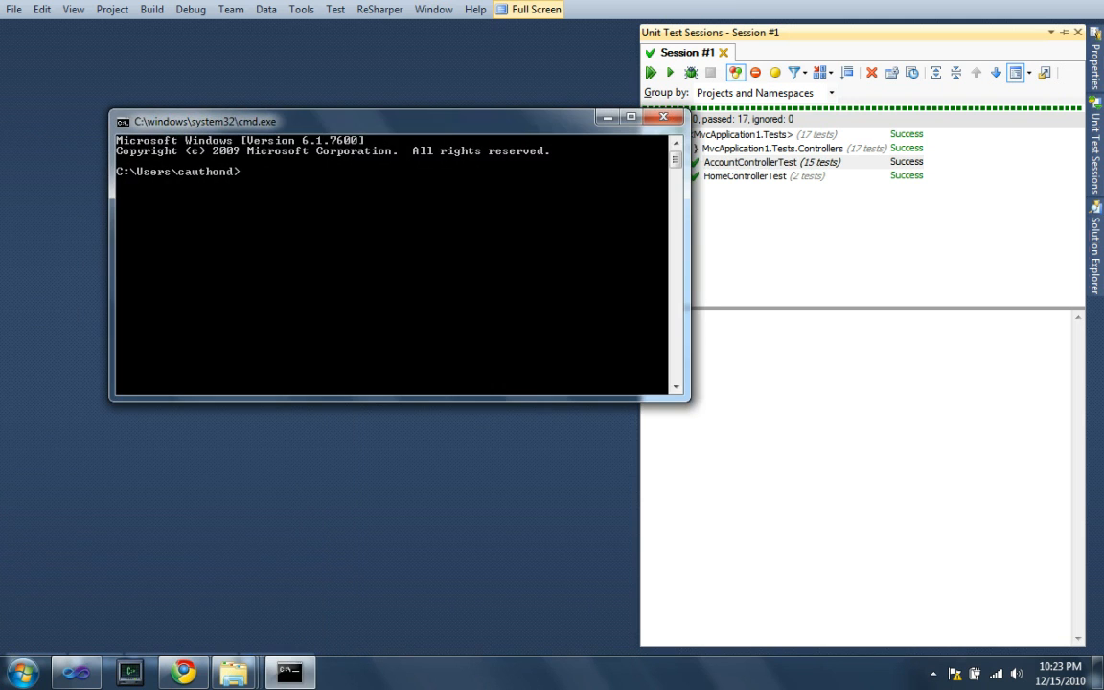
- Begin the cd\AutoTest command at the prompt
type("cd\\")
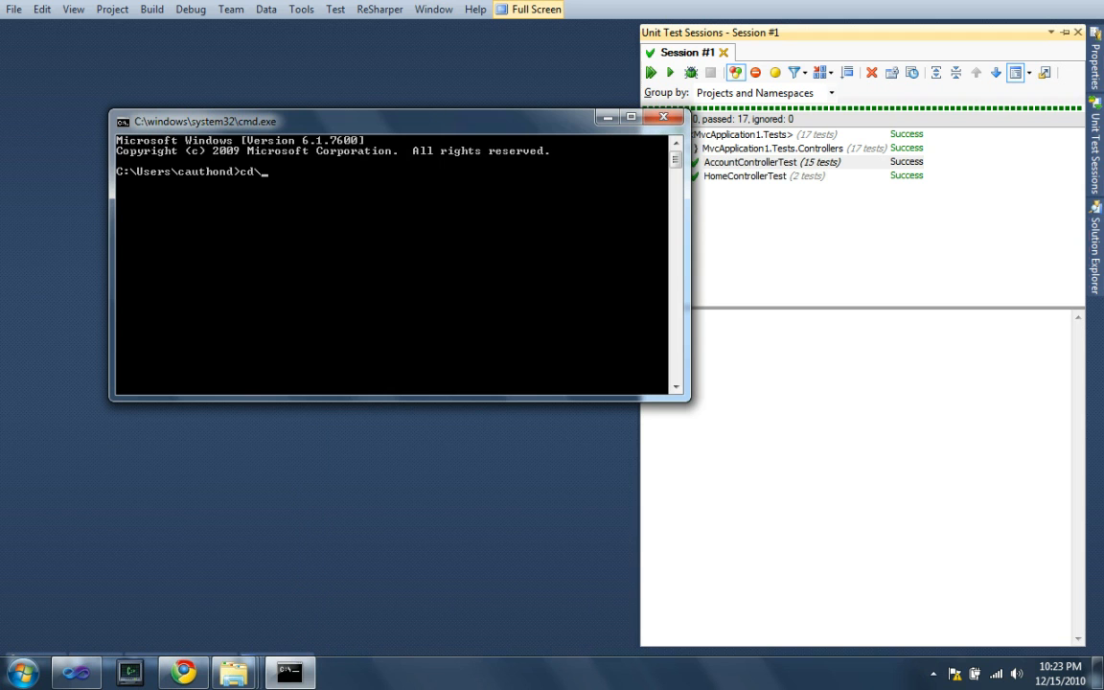
type("Au")
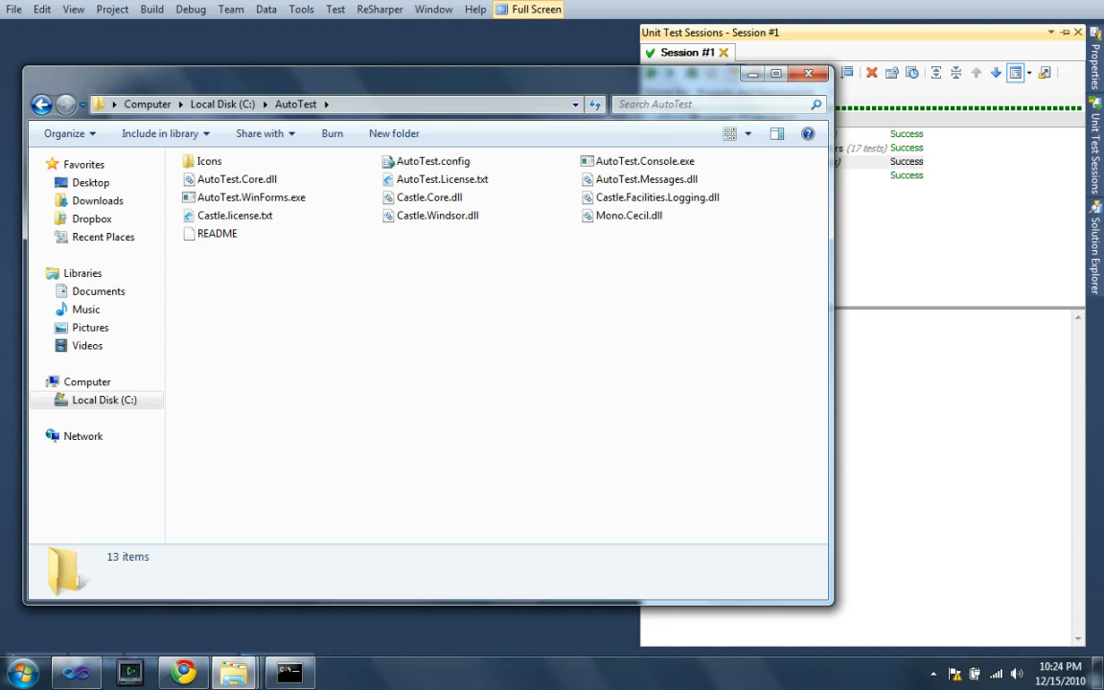
- Switch C:\AutoTest to Content view and highlight AutoTest.Console.exe and AutoTest.WinForms.exe
left_click(730, 134)
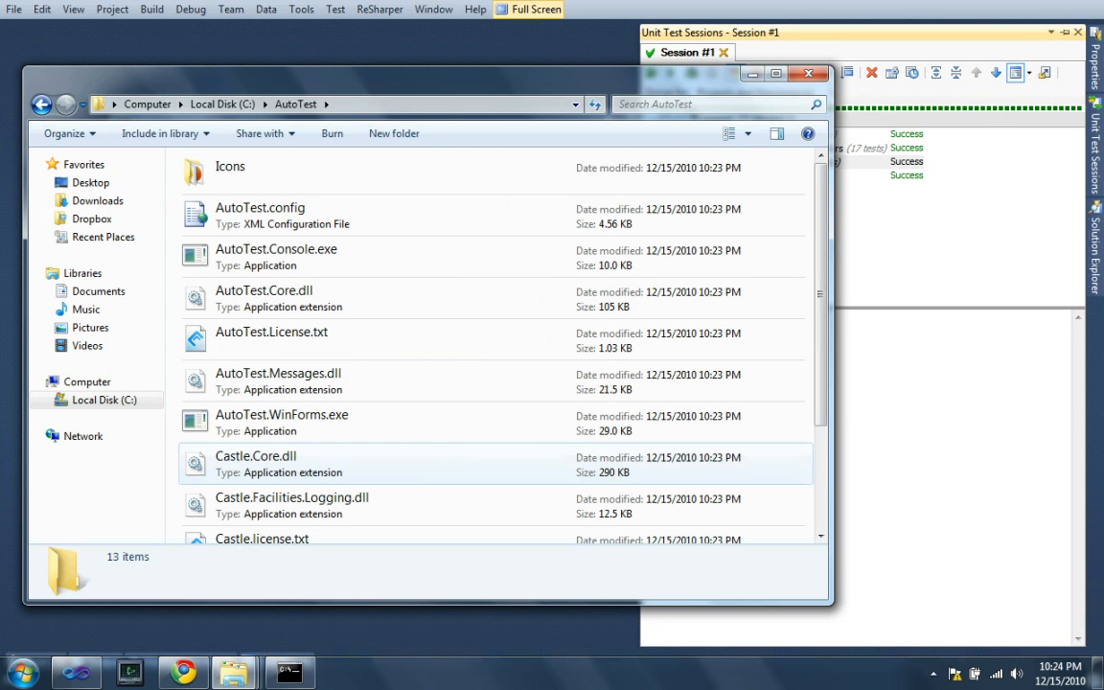
left_click(276, 257)
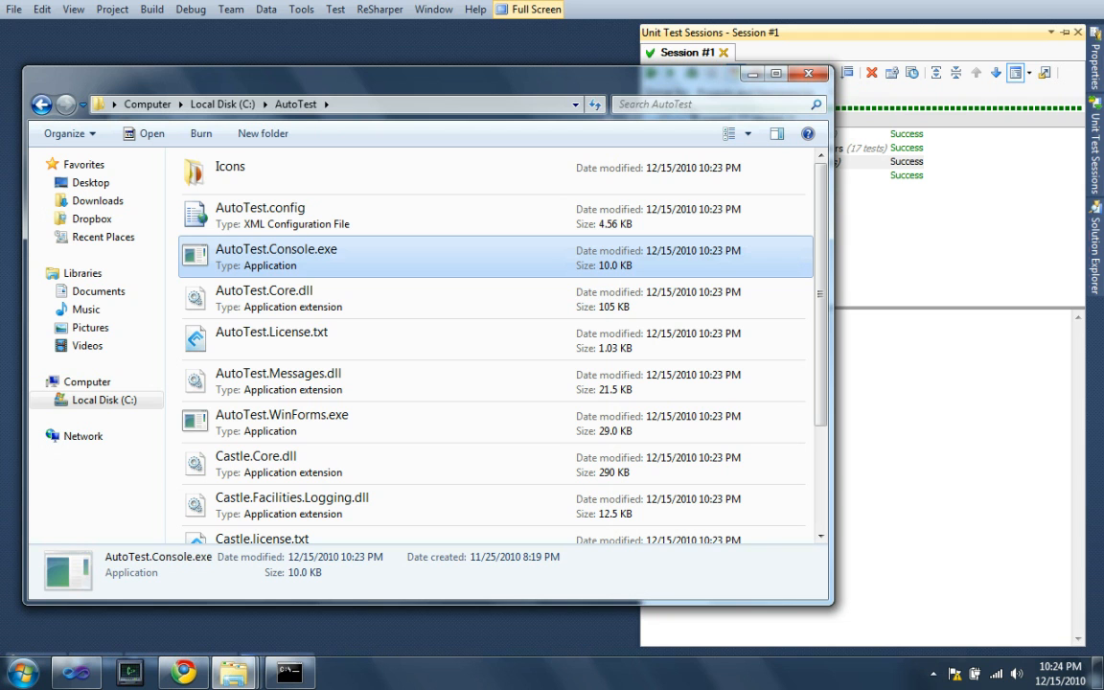
left_click(282, 421)
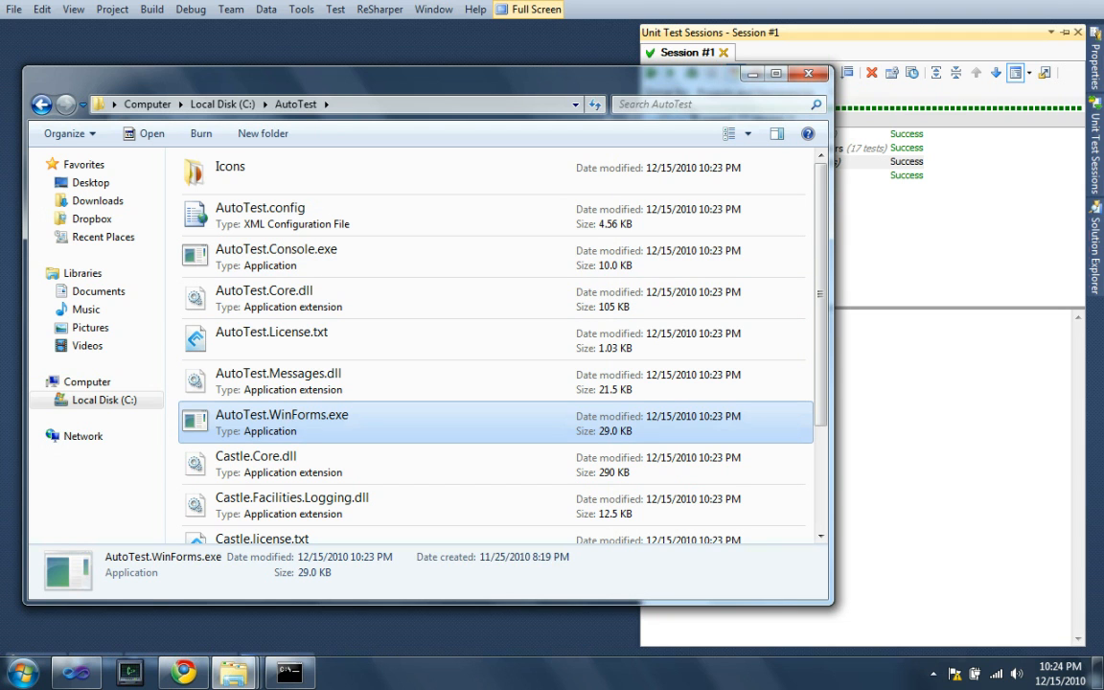
left_click(275, 257)
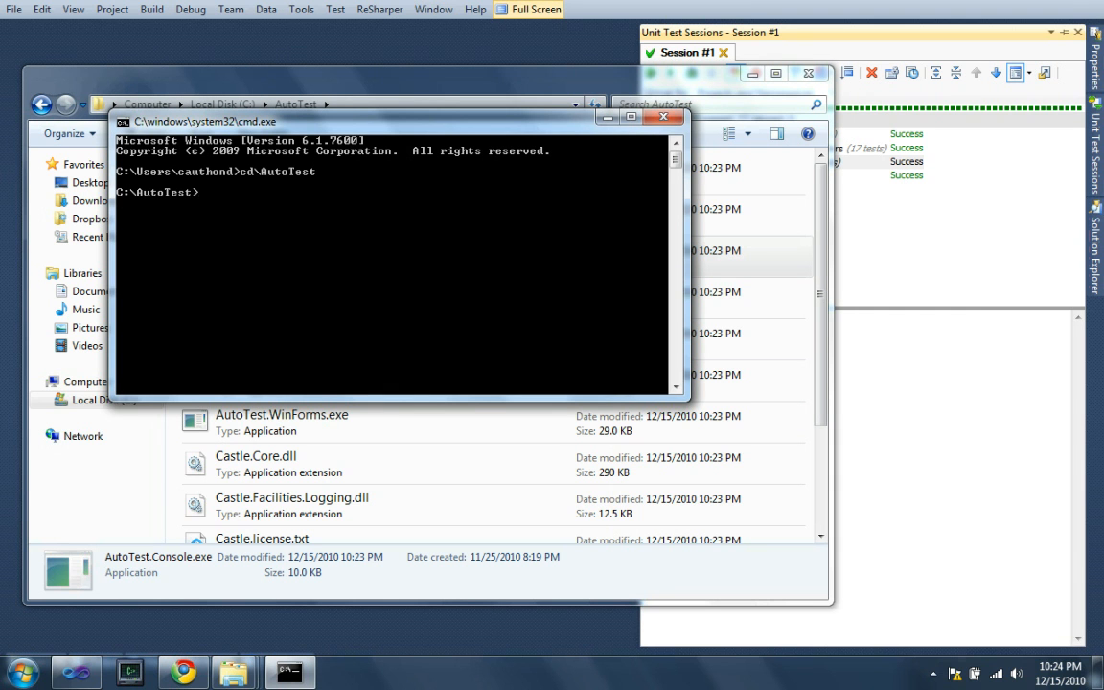
- Run AutoTest.Console.exe against "c:\TEMP\MvcApplication1" from C:\AutoTest
type("AutoTest.Console.")
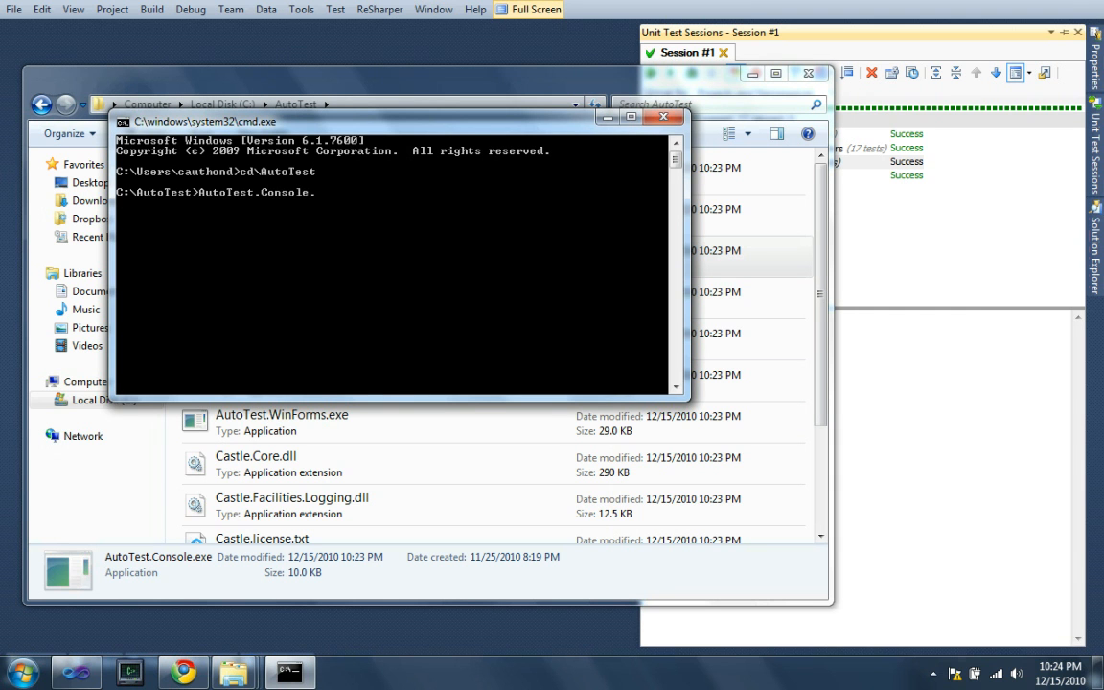
type("exe \"")
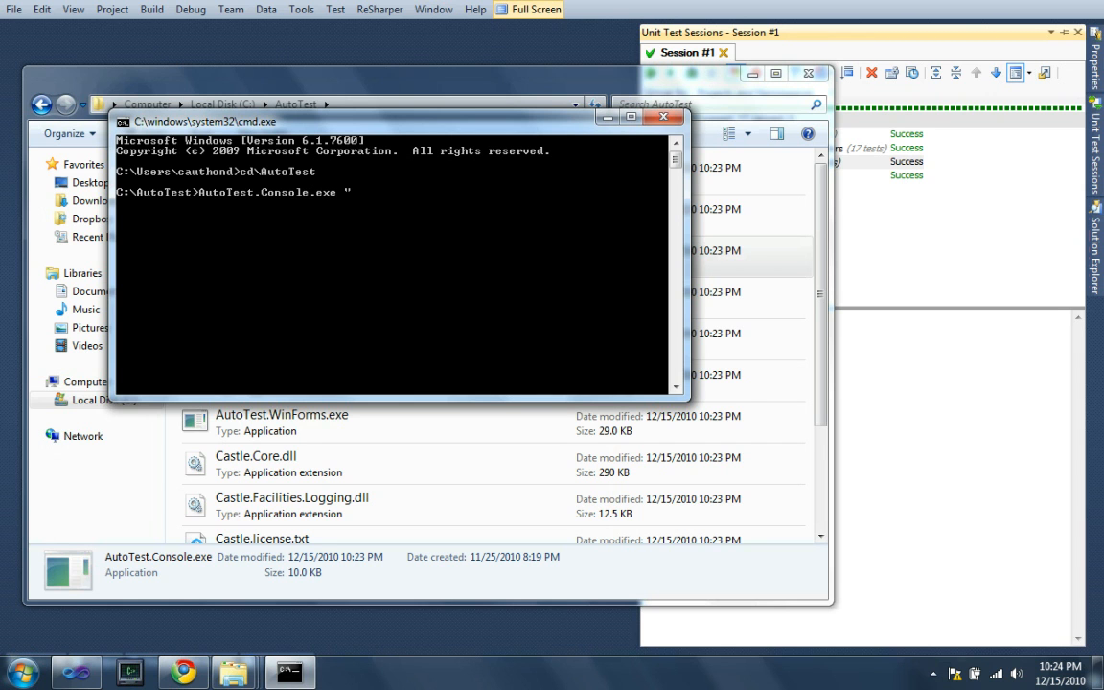
type("c:\\TEMP")
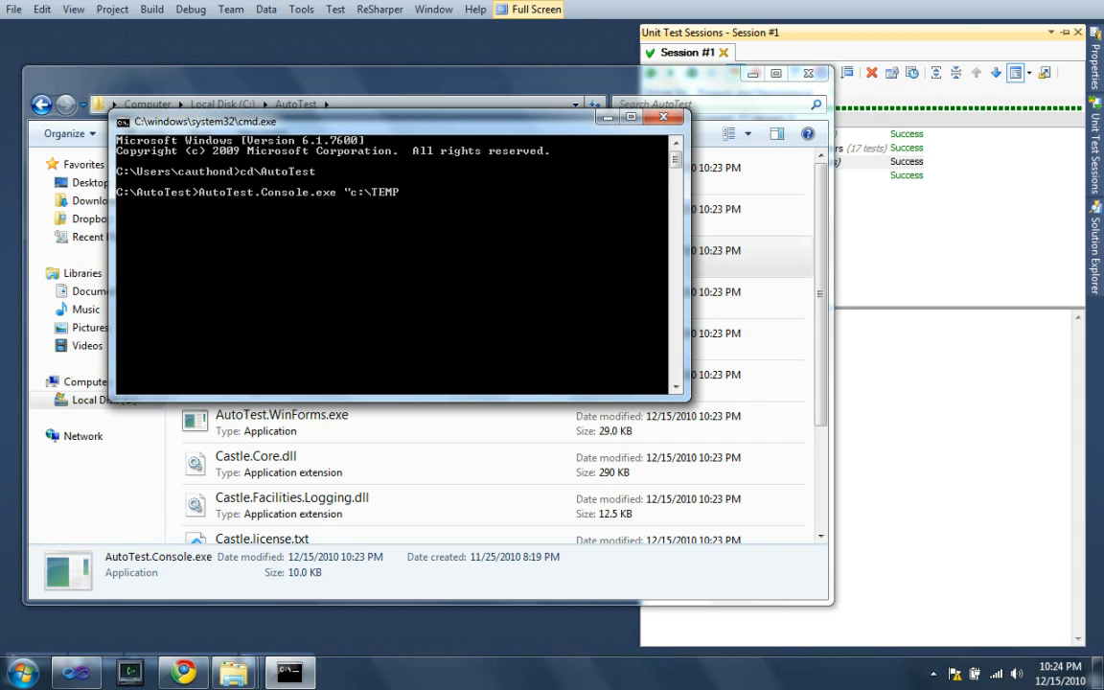
type("\\MvcApplication1\"")
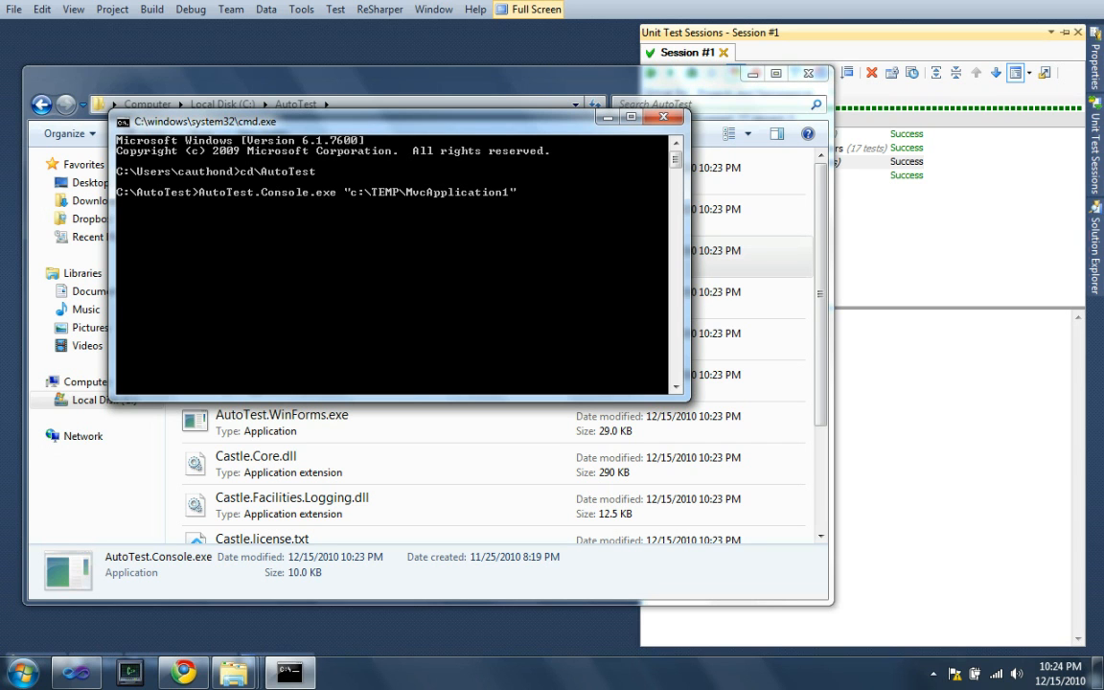
key("enter")
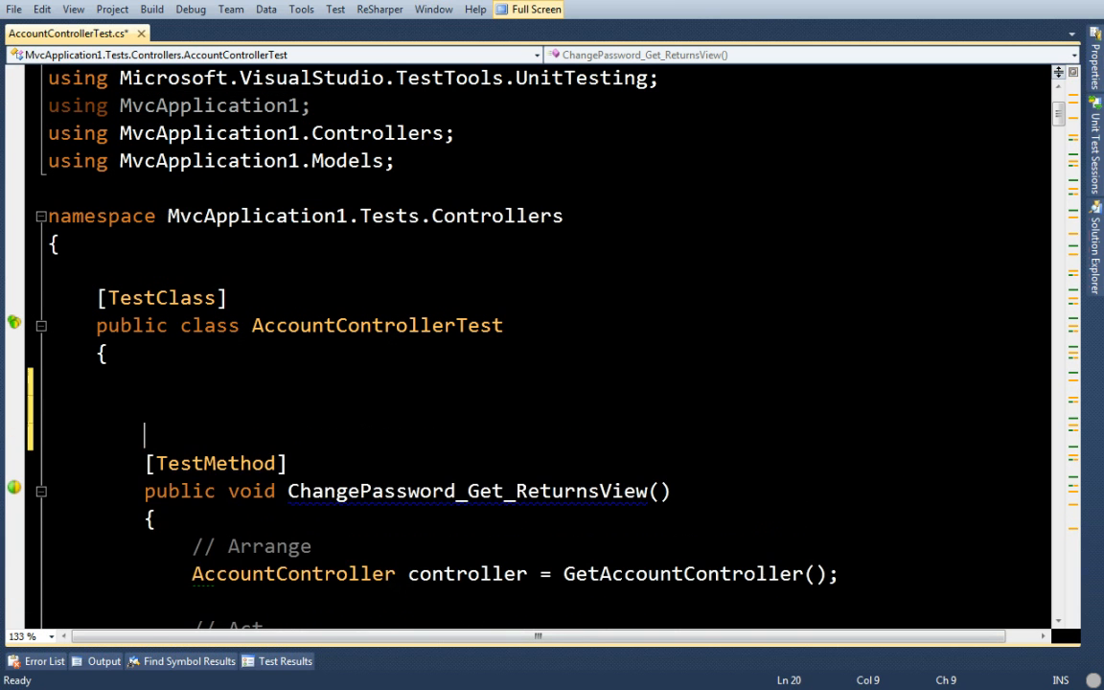
- Write Test1 with Assert.AreEqual(1, 0), save, then change it to AreEqual(1, 1) and save again
type("testm")
type("Assert.")
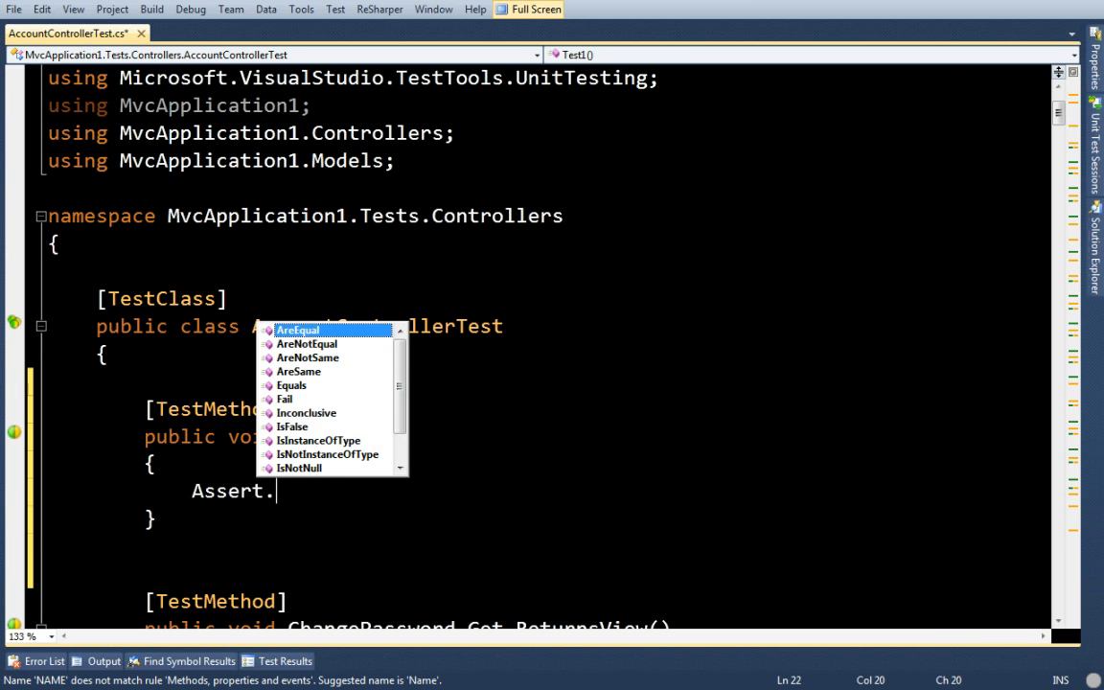
type("AreEqual(1);")
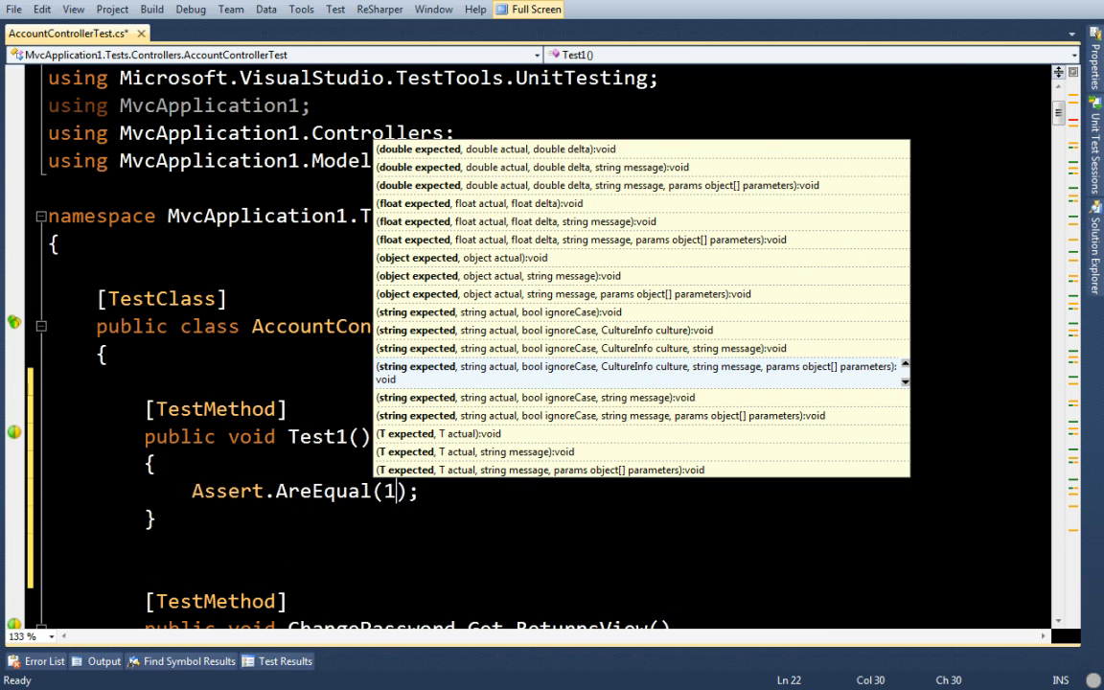
type(", 0")
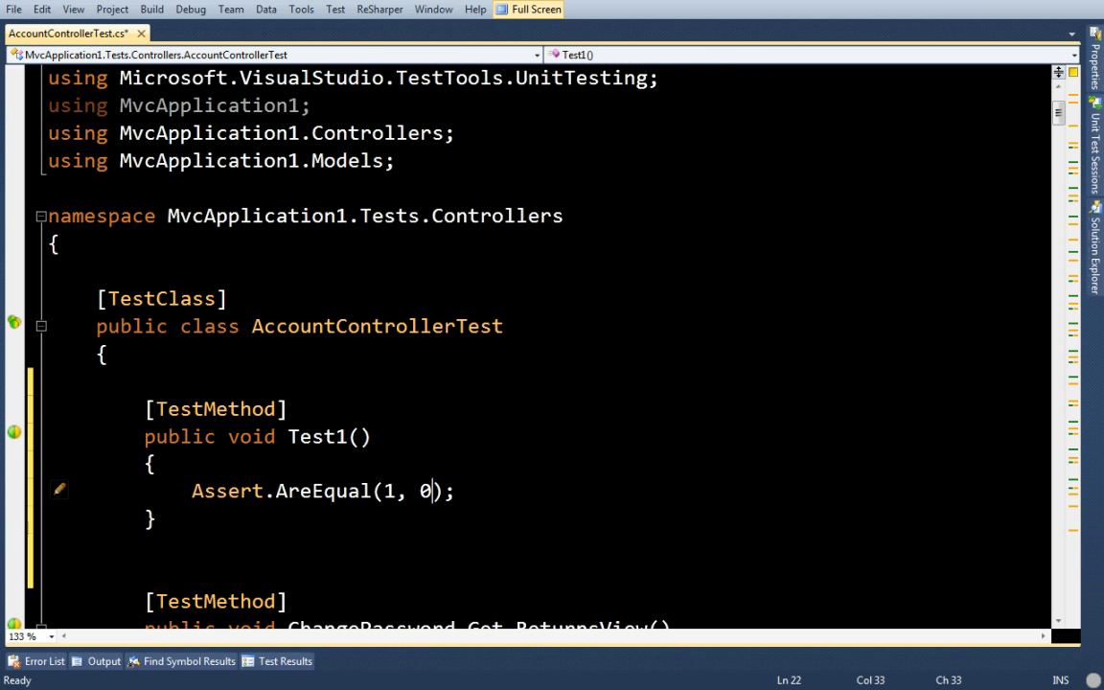
key("ctrl+s")
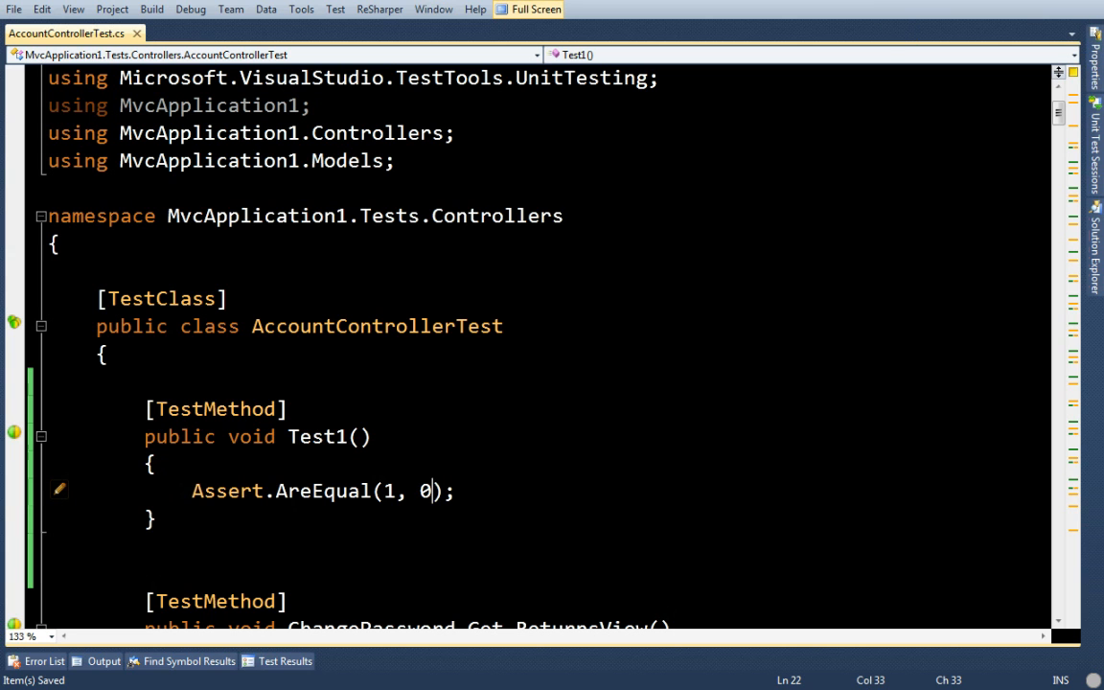
type("1")
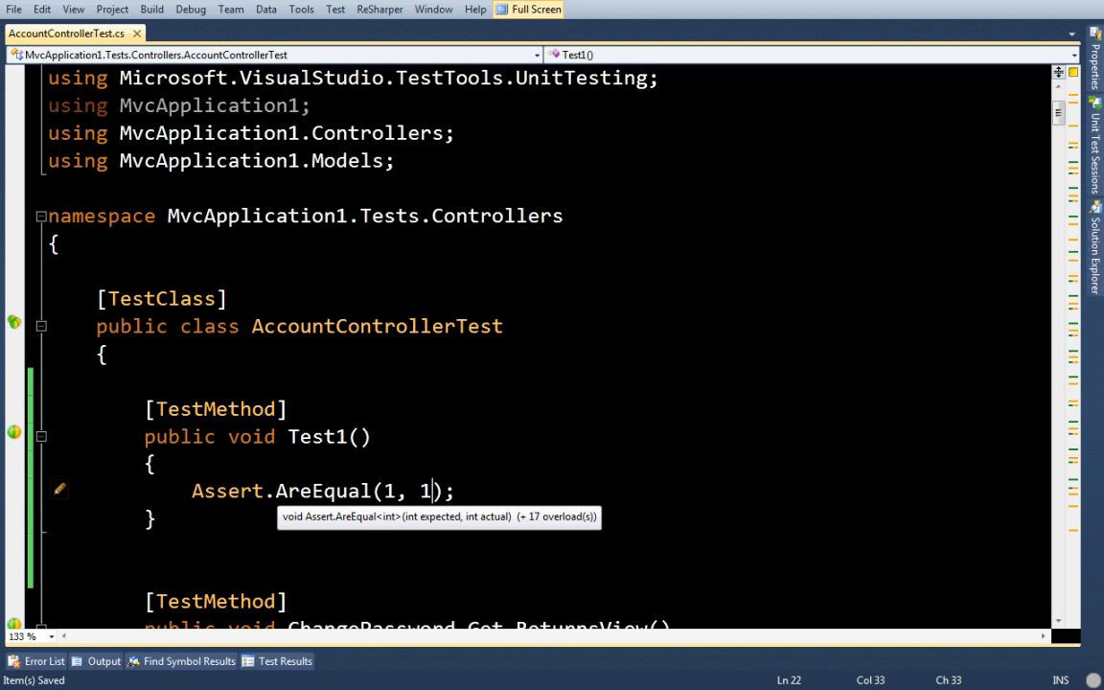
key("ctrl+r")
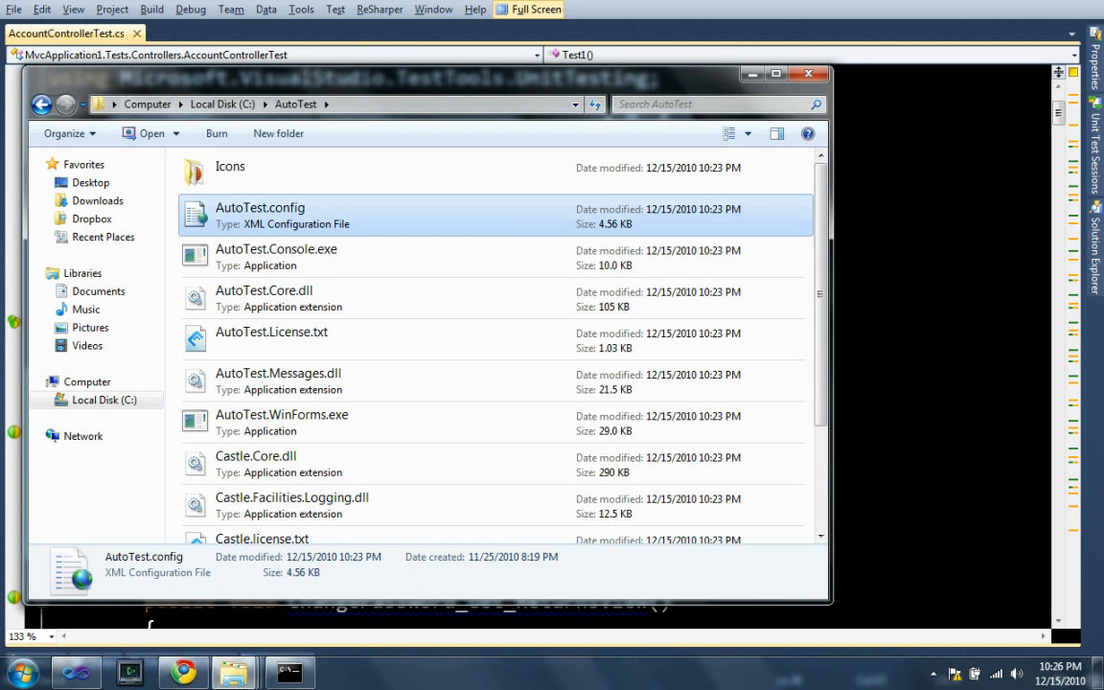
- Open AutoTest.config from C:\AutoTest in Visual Studio
right_click(261, 215)
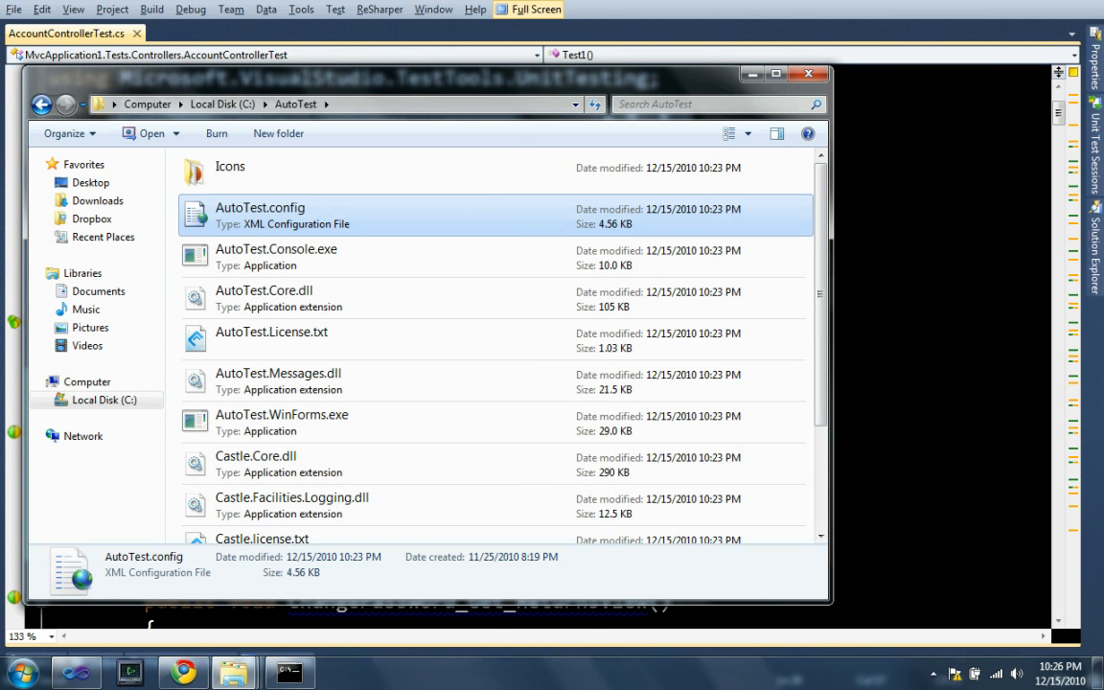
double_click(260, 215)
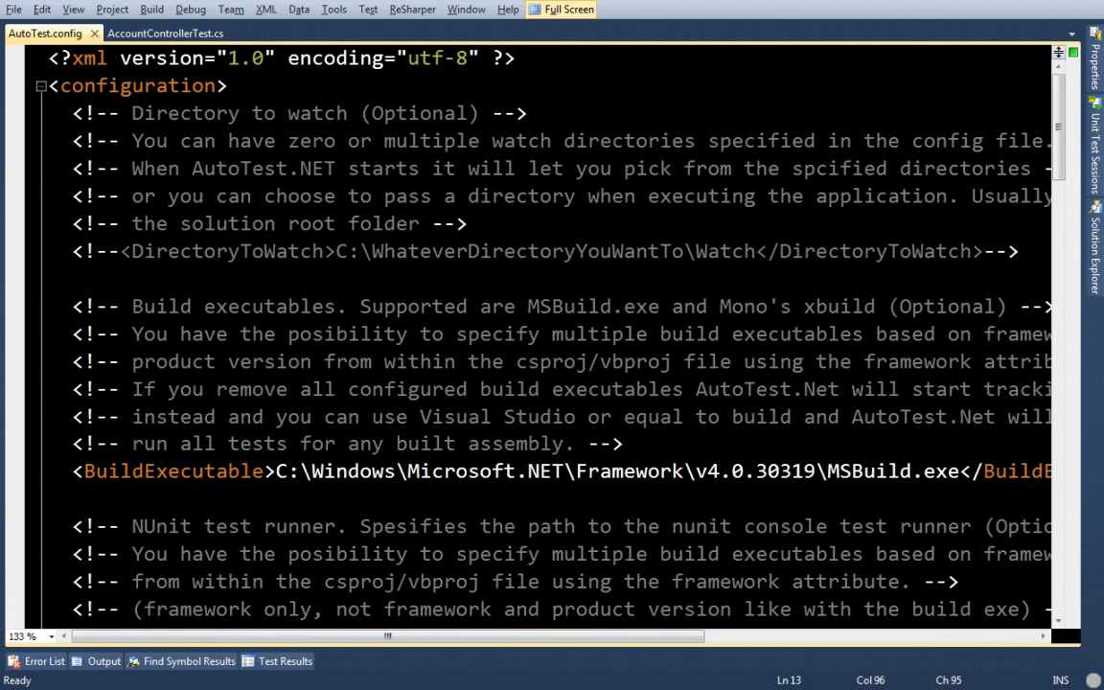
- Change the CodeEditor executable path from Visual Studio 9.0 to 10.0 and save AutoTest.config
scroll("down", 3)
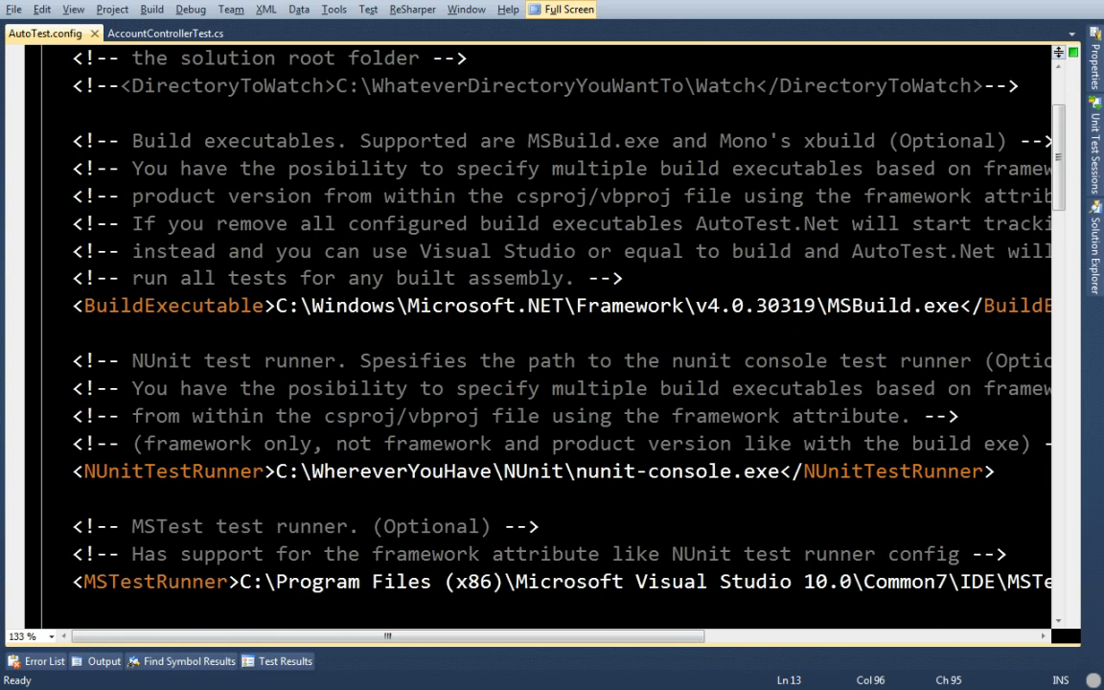
scroll("down", 3)
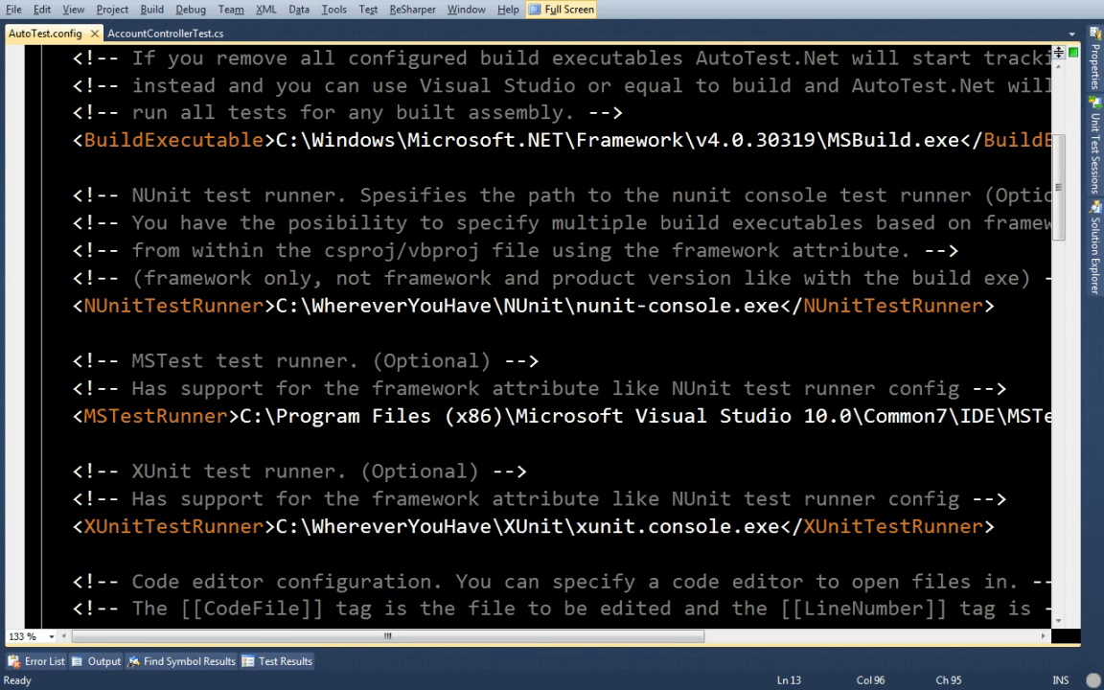
scroll("down", 3)
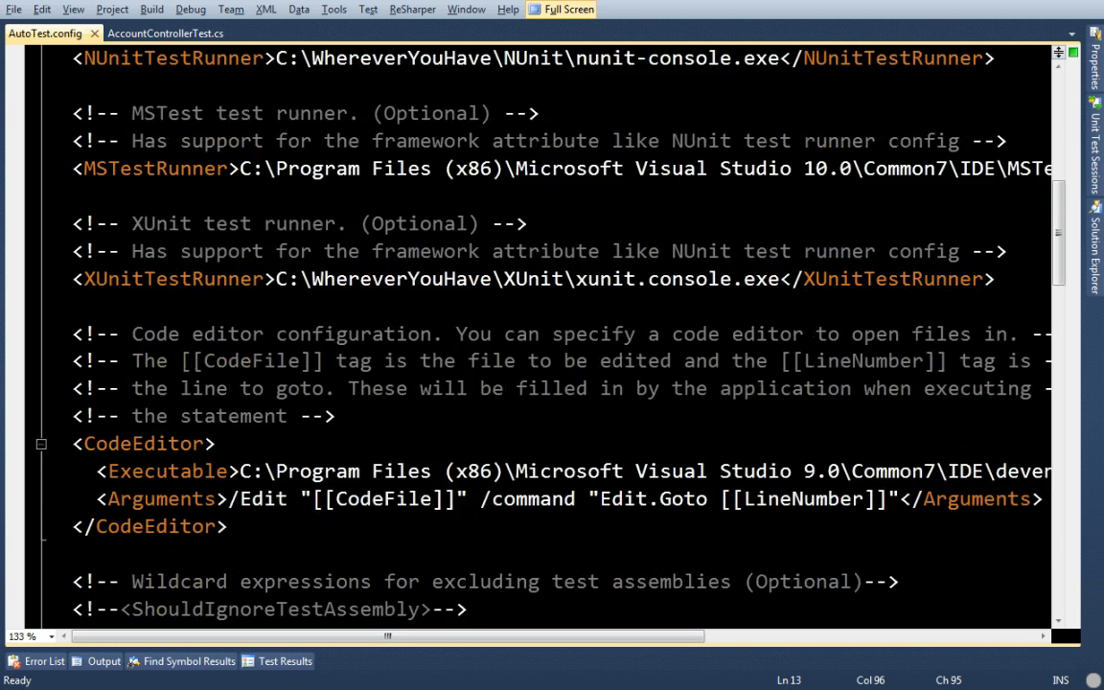
scroll("down", 3)
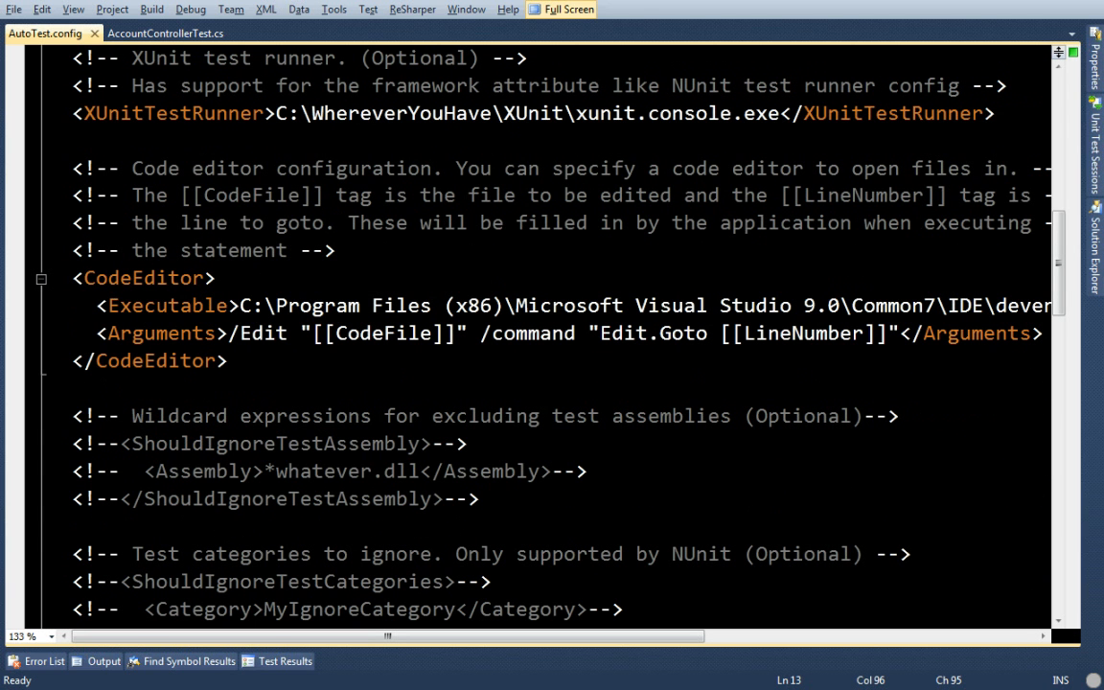
left_click(812, 305)
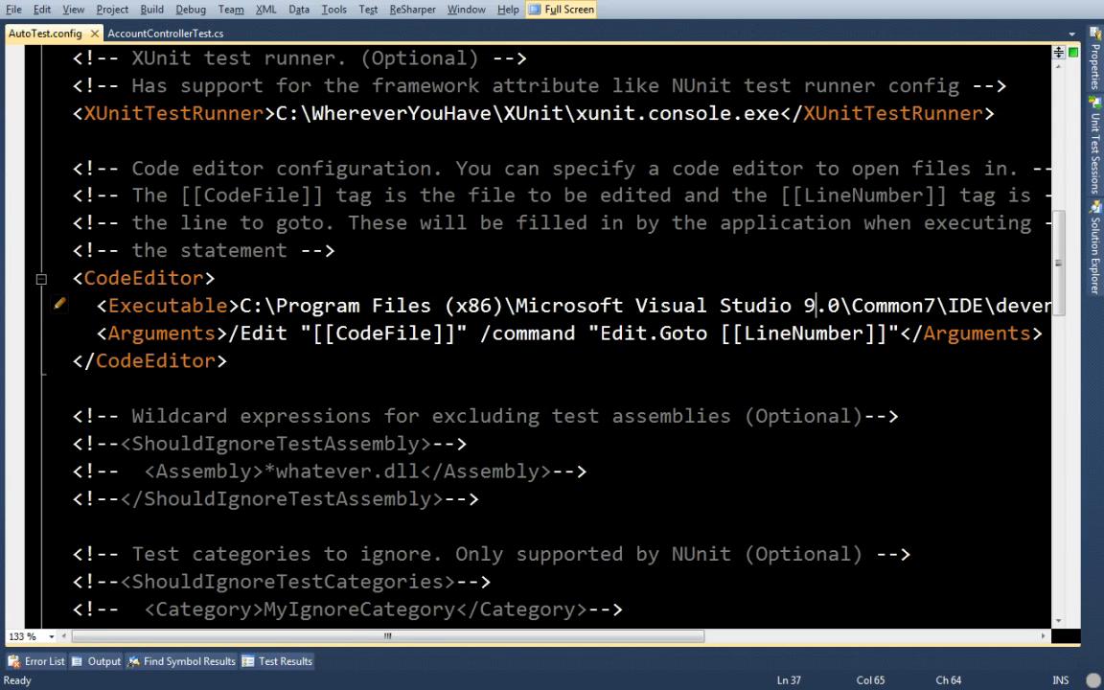
type("0")
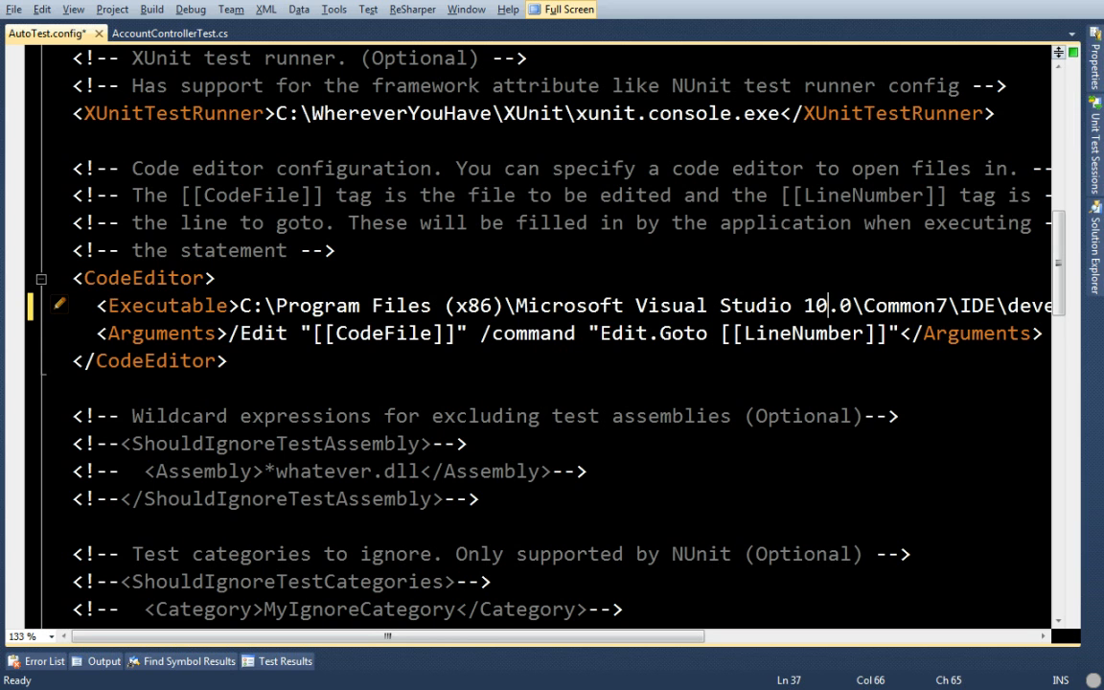
key("ctrl+s")
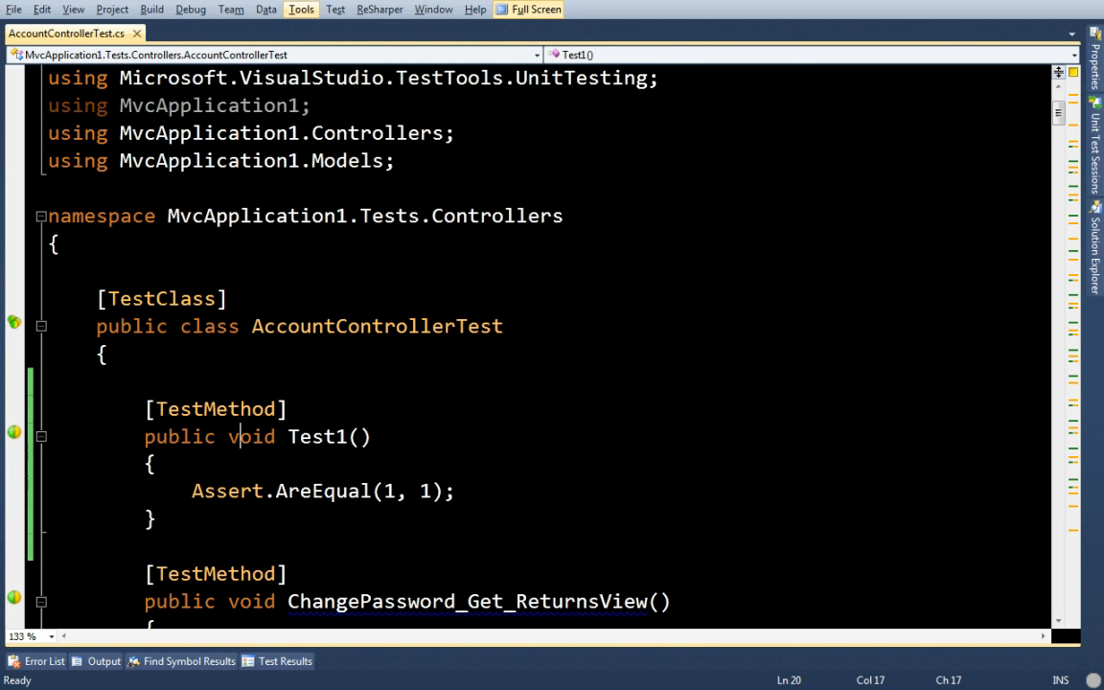
- Add an External Tools entry AutoTest running c:\AutoTest\AutoTest.Console.exe with the solution directory as its argument
left_click(298, 8)
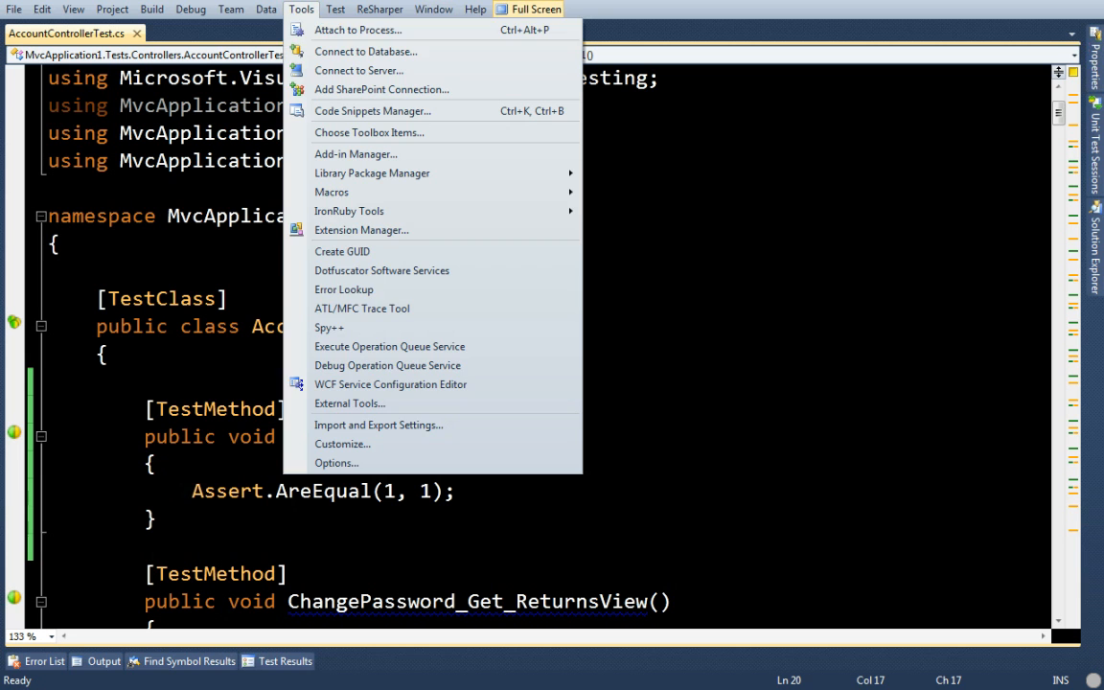
mouse_move(349, 402)
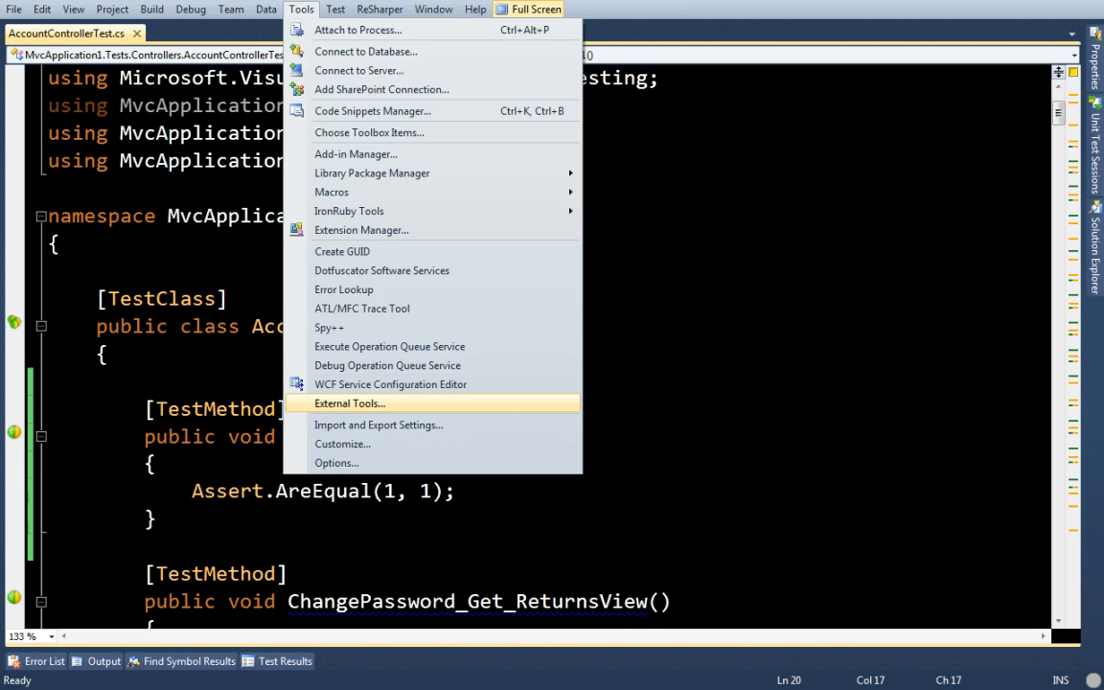
left_click(349, 402)
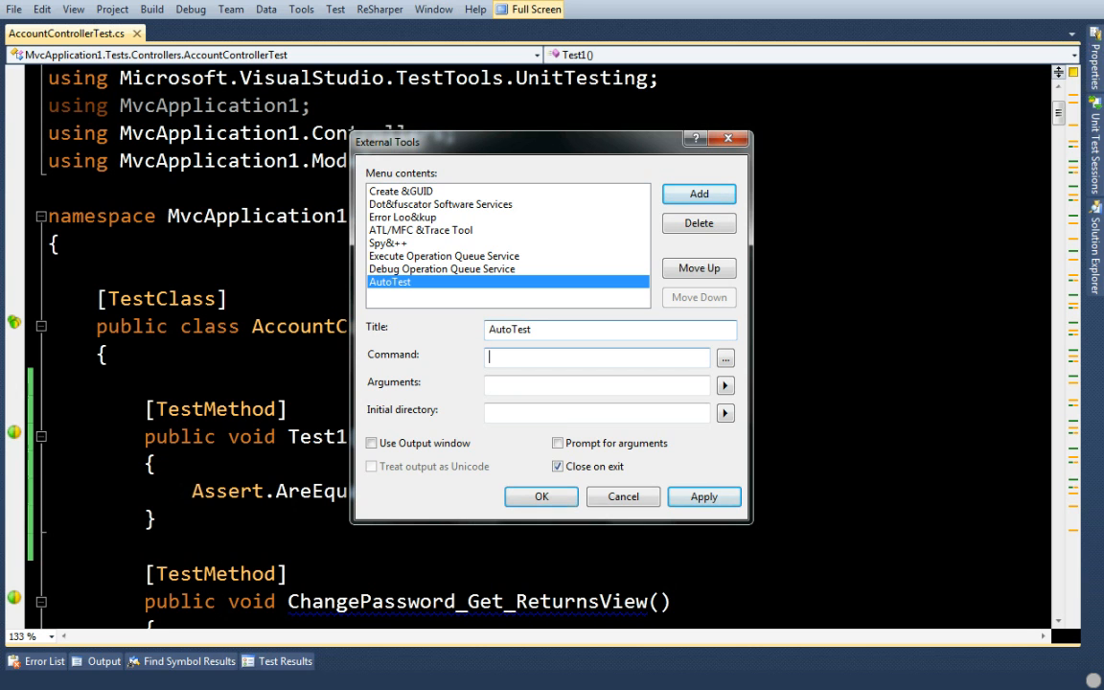
type("c:\\AutoTest\\")
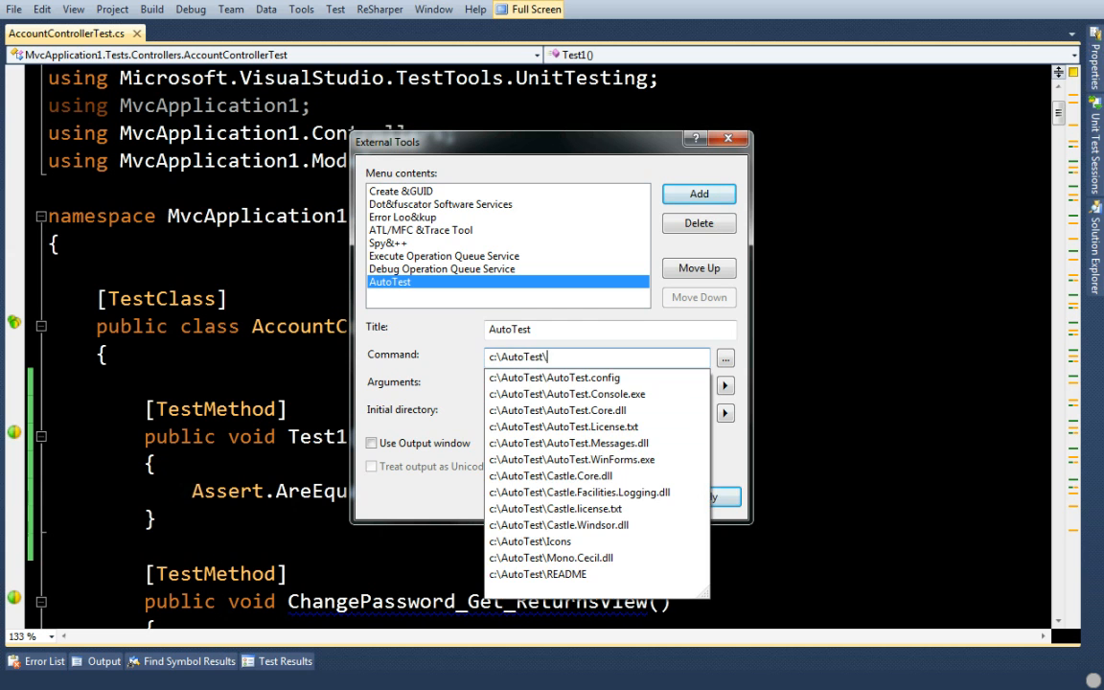
left_click(567, 395)
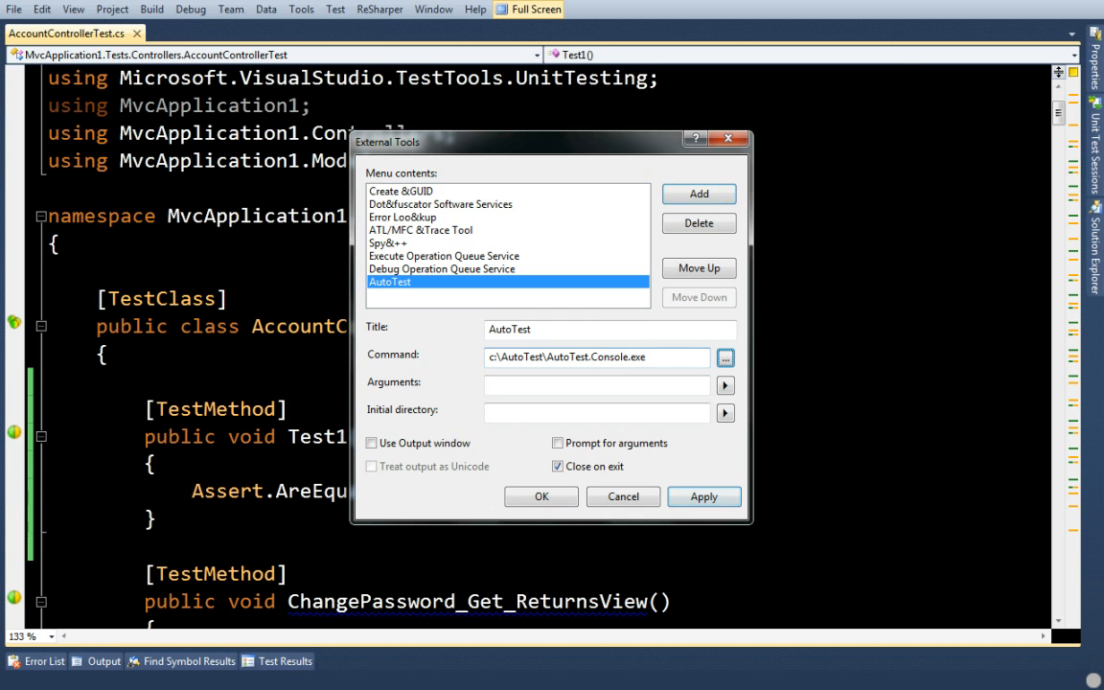
left_click(724, 383)
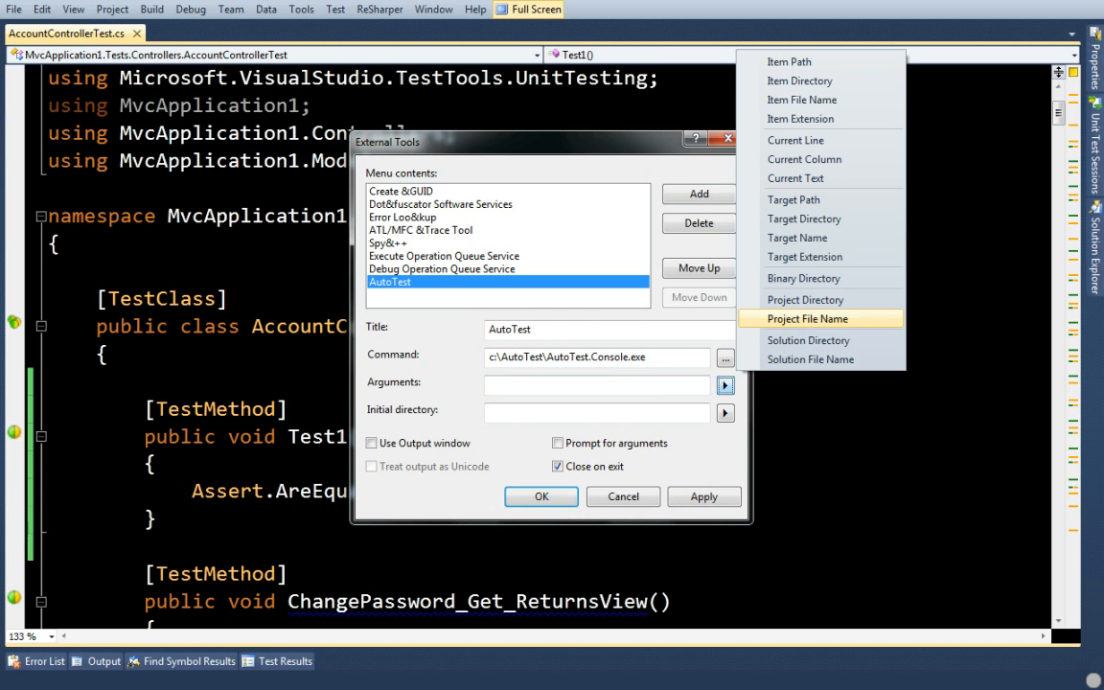
left_click(808, 339)
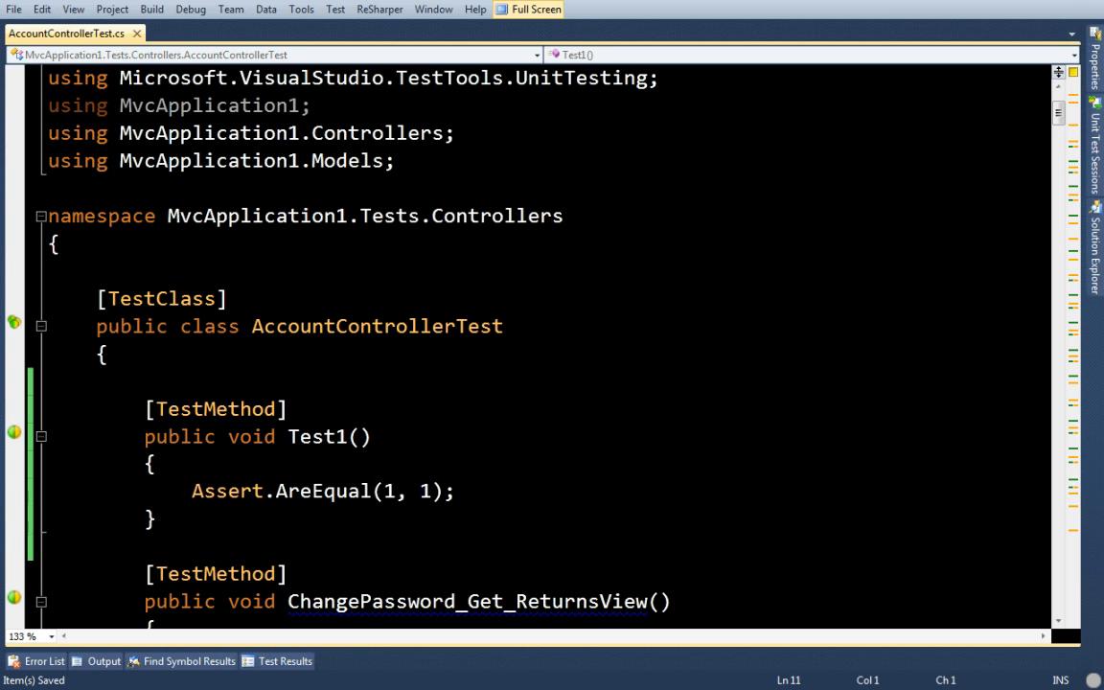
- Run the AutoTest tool from the Tools menu so its console watches C:\TEMP\MvcApplication1
left_click(301, 8)
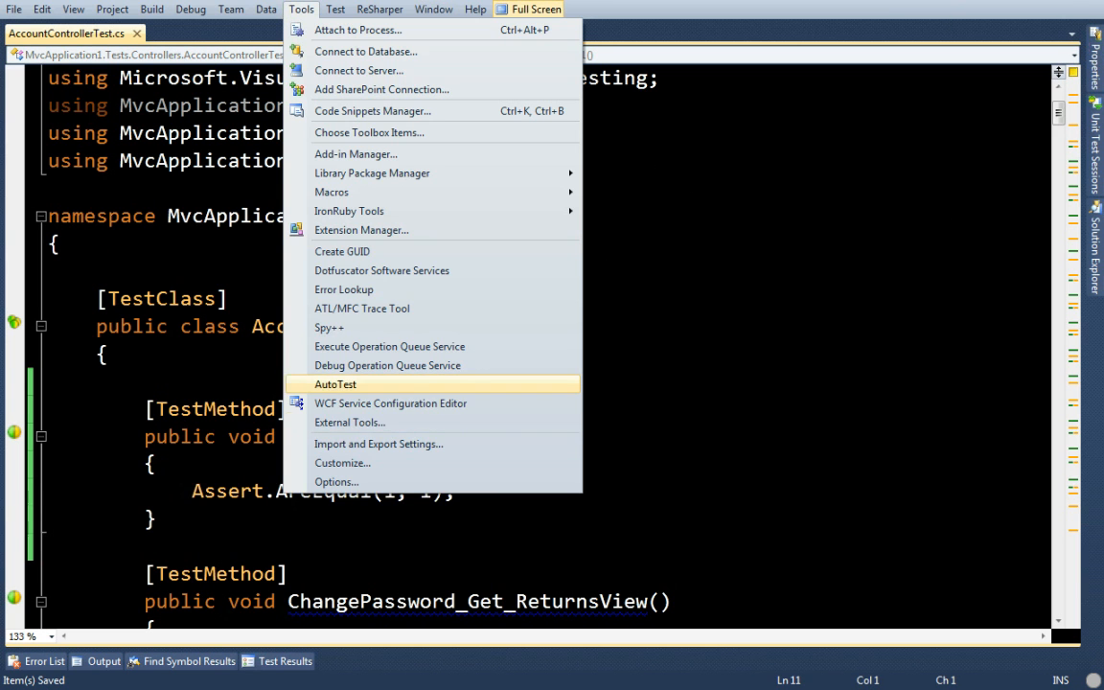
left_click(335, 383)
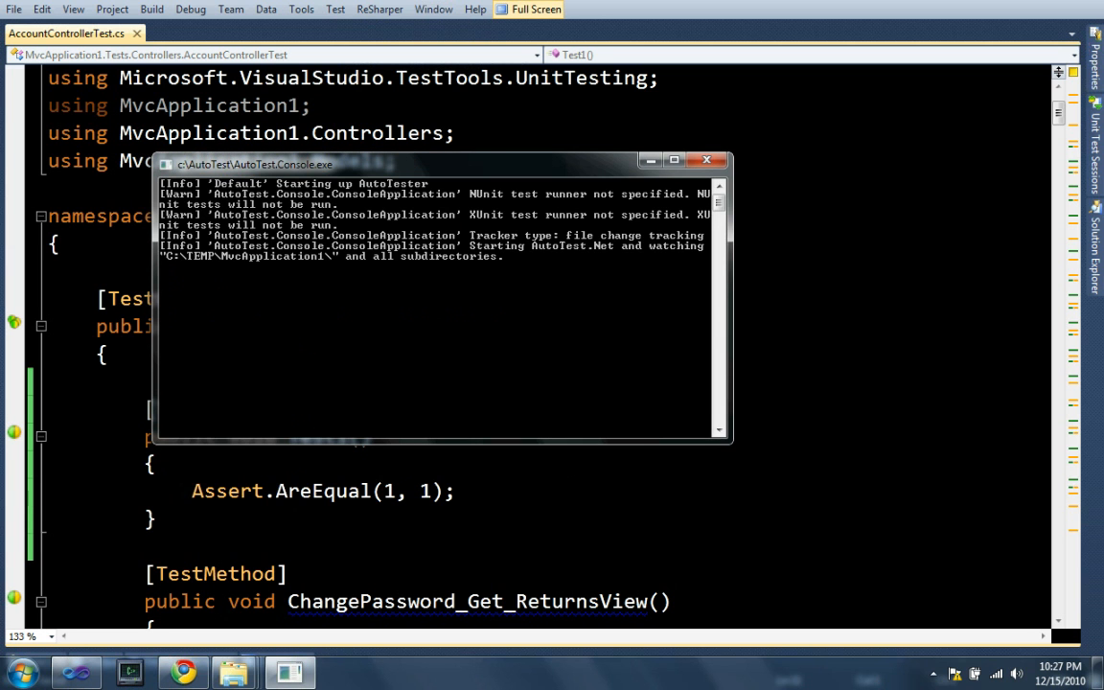